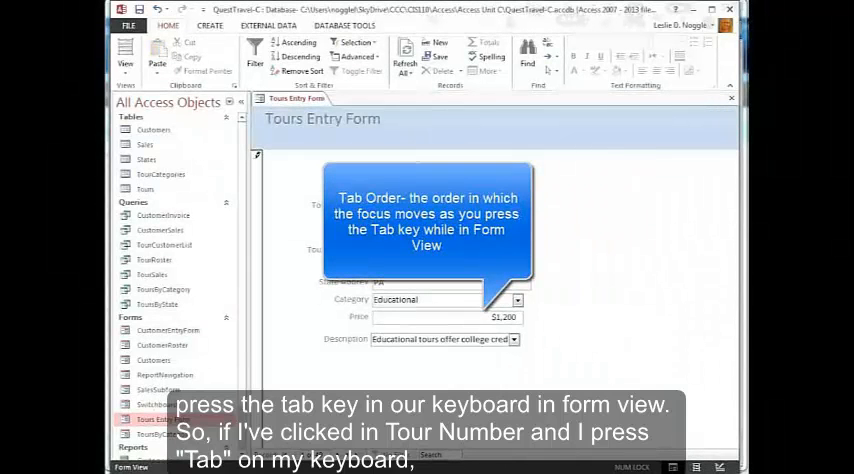
Tab through fields and records, with focus stopping on Tour End Date, to tour 45, Black Sheep Hiking Club.
key("Tab")
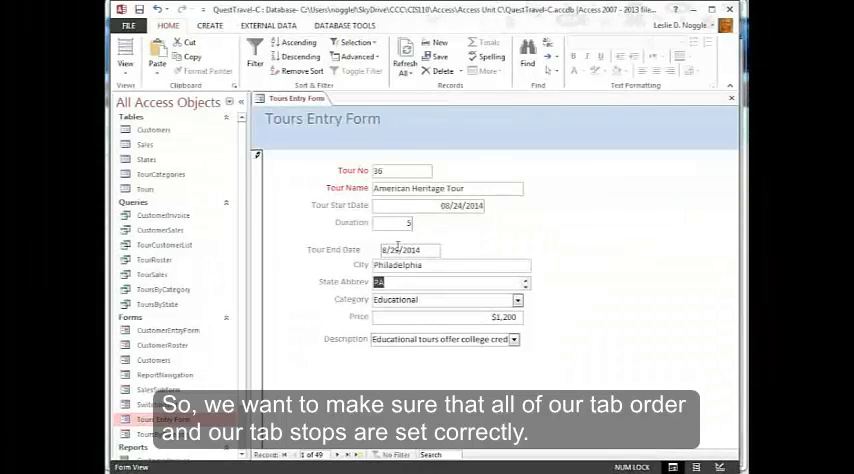
key("Tab")
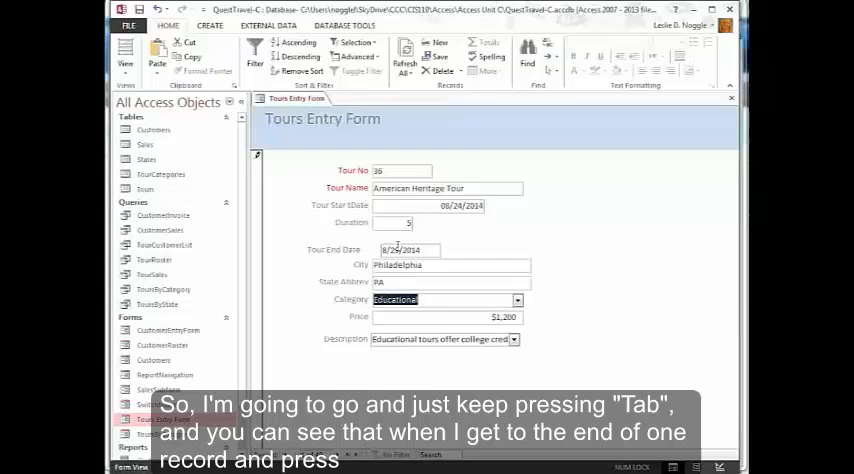
key("Tab")
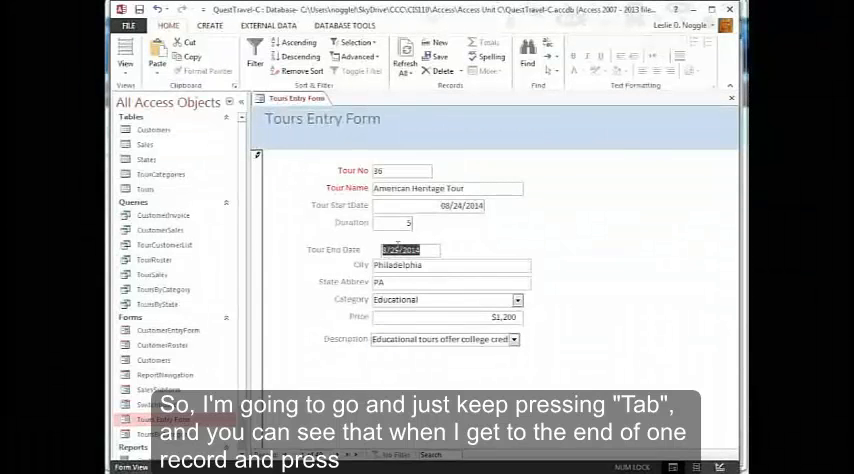
key("Tab")
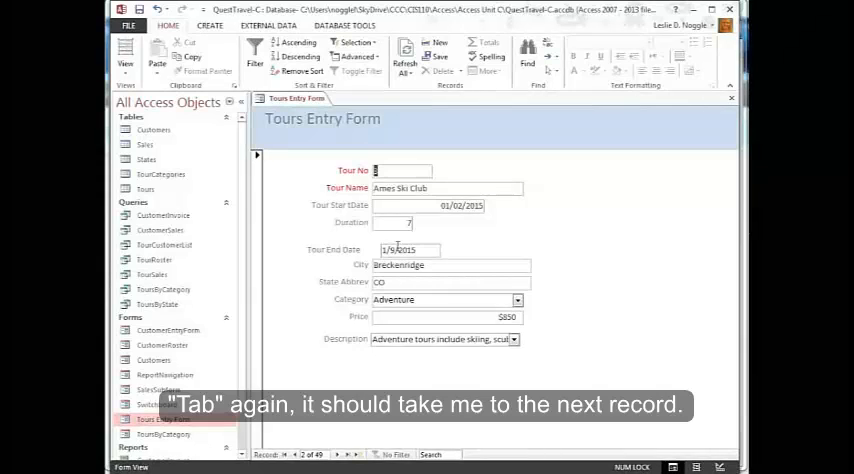
key("Tab")
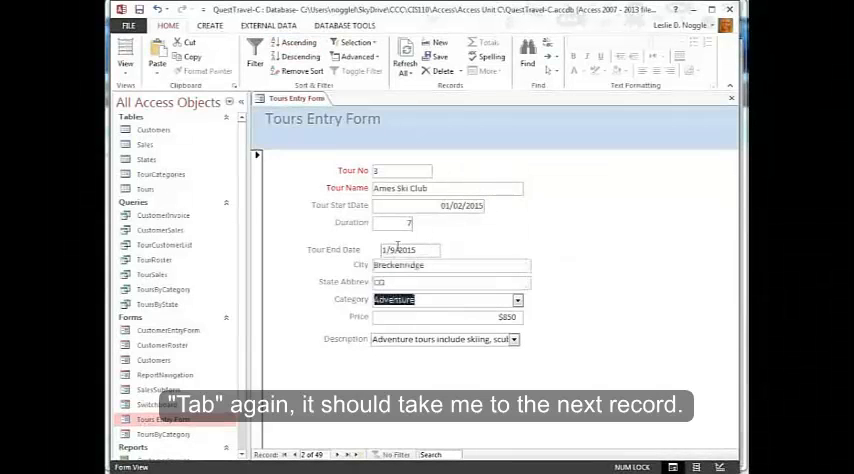
key("Tab")
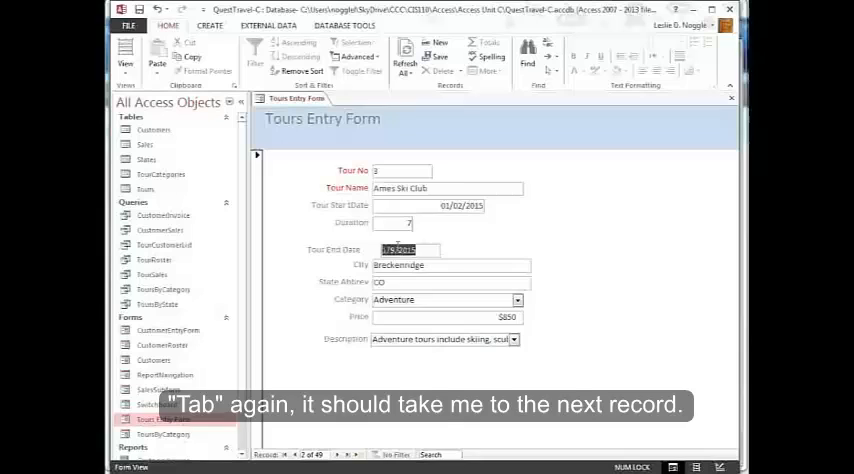
key("Tab")
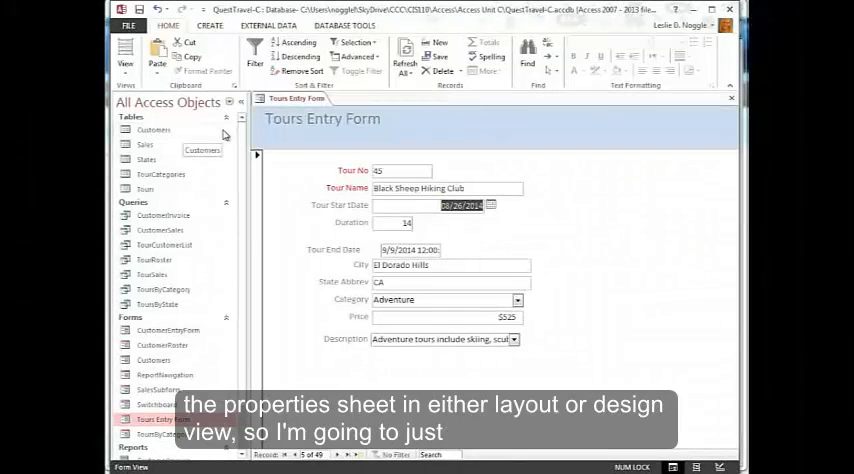
Switch the Tours Entry Form to Design View and select the calculated Tour End Date text box.
left_click(122, 55)
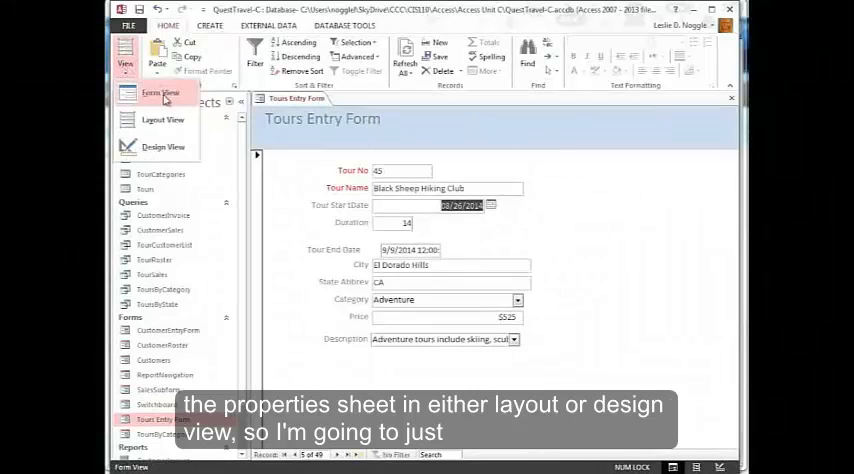
left_click(152, 147)
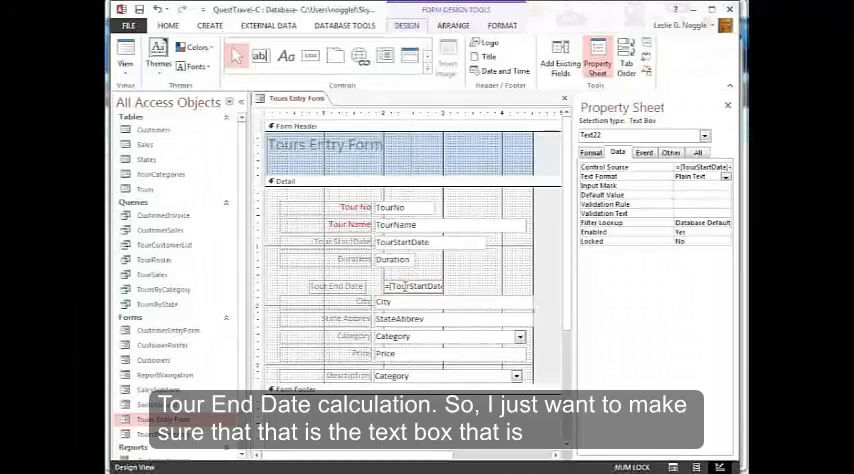
left_click(412, 286)
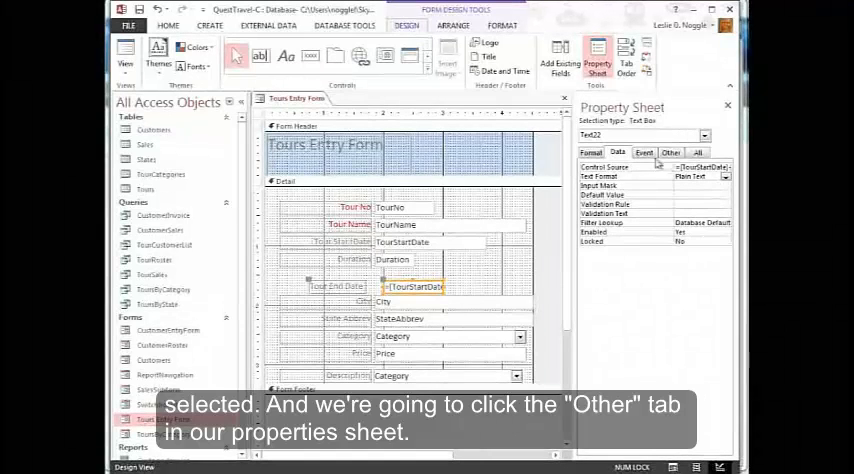
Set the Tour End Date text box's Tab Stop property to No on the Other tab.
left_click(672, 152)
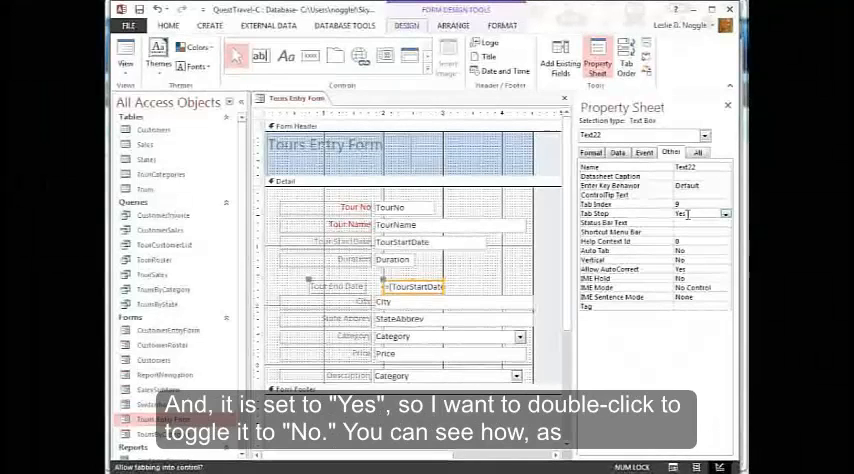
double_click(695, 213)
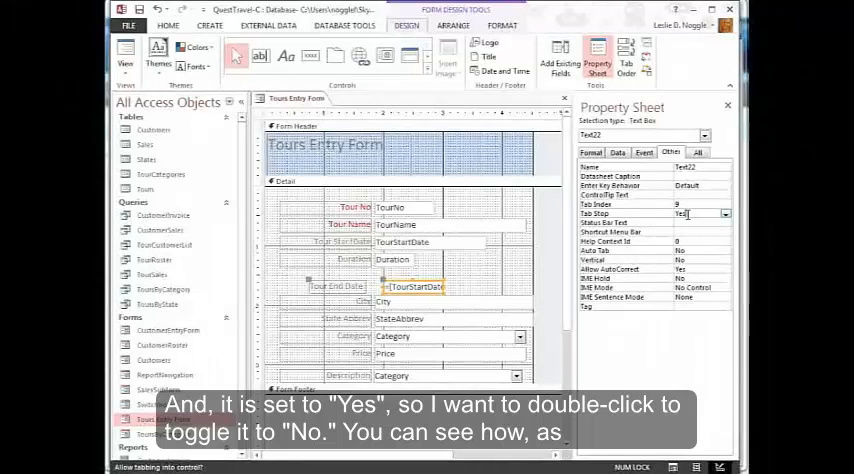
double_click(690, 213)
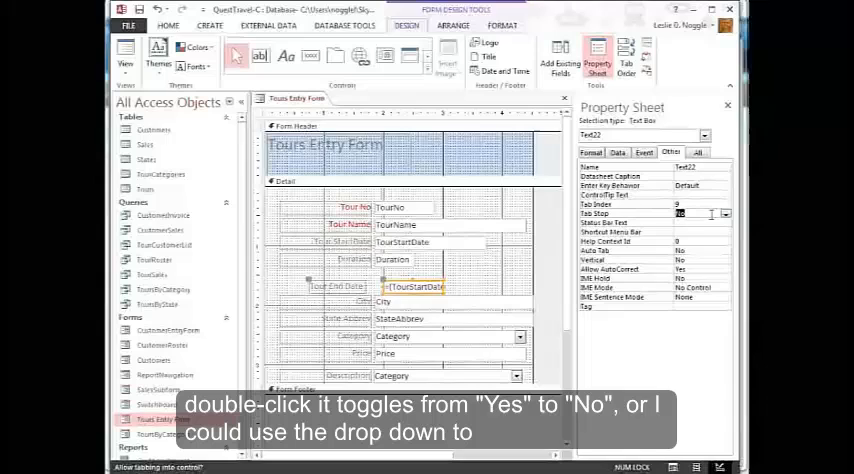
left_click(724, 213)
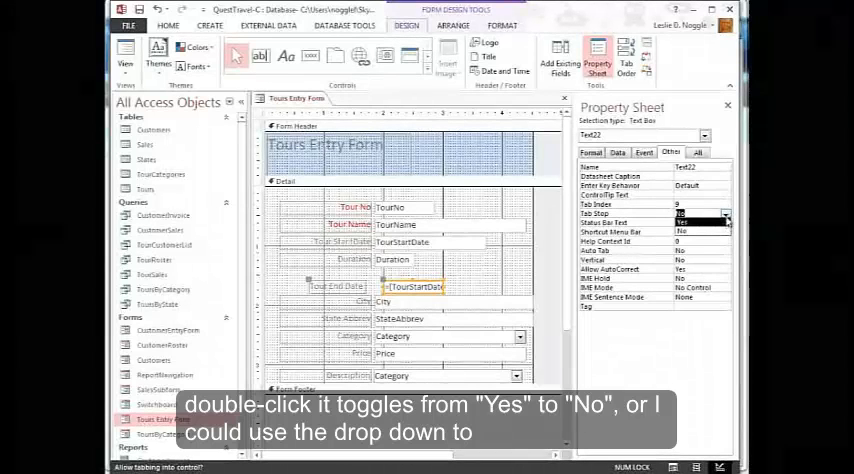
double_click(680, 213)
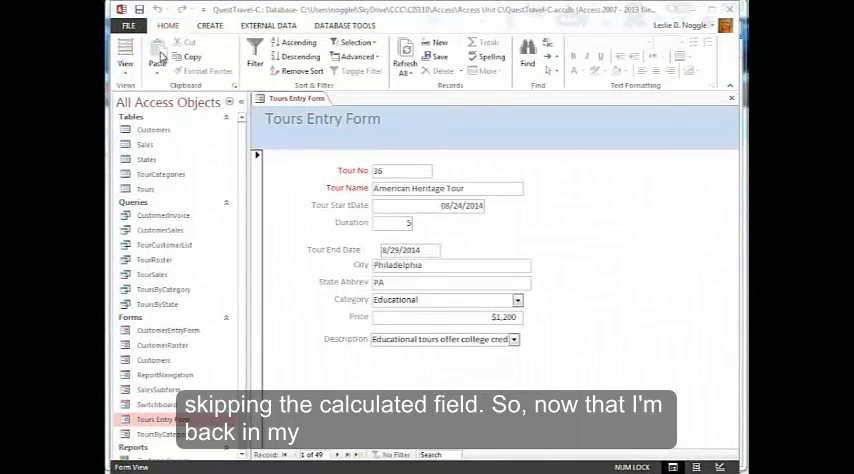
Tab from Tour No past the skipped Tour End Date to the Ames Ski Club record.
left_click(125, 55)
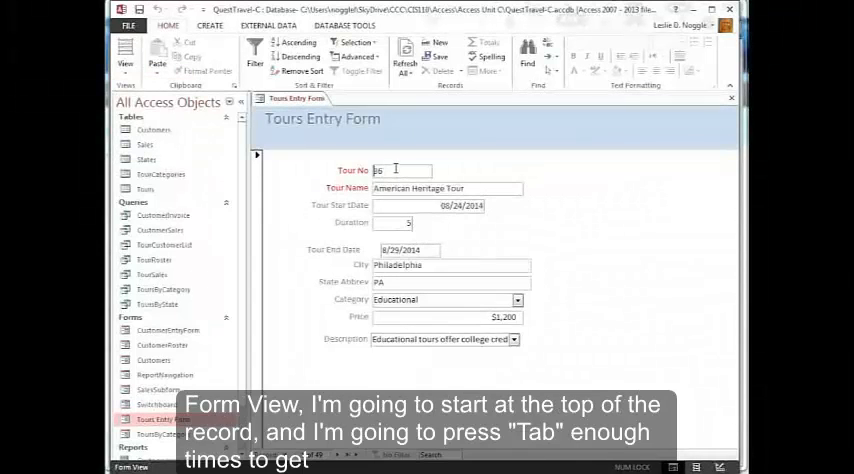
key("Tab")
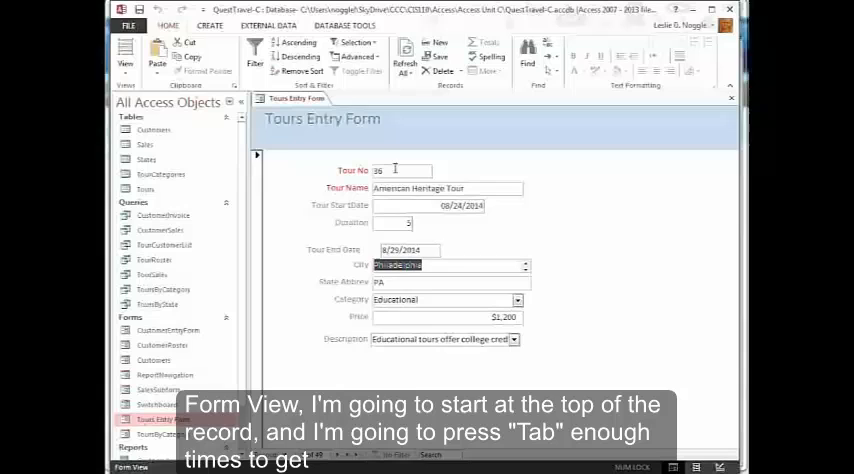
key("Tab")
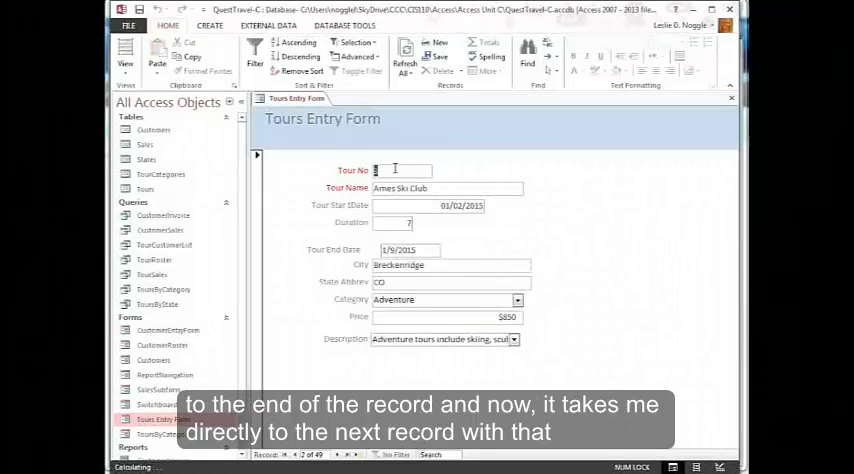